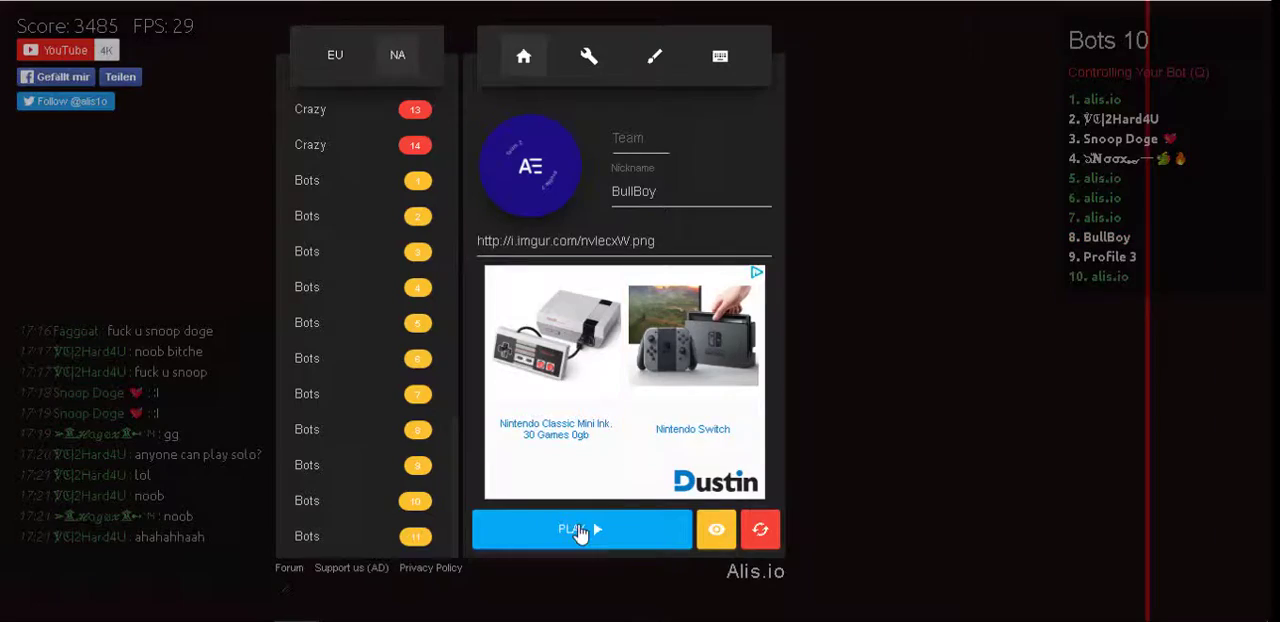
Step: Start the Alis.io match as BullBoy from the start menu
click(580, 530)
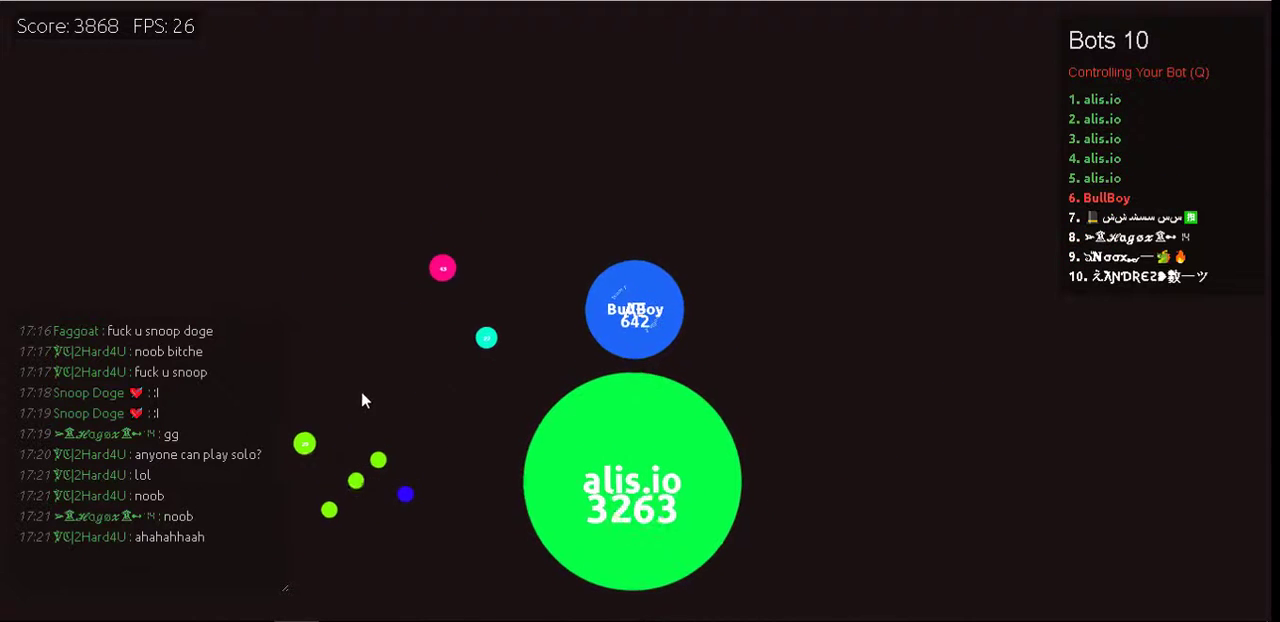
Step: Toggle control between the bots and the BullBoy cell, finishing on 'Controlling Yourself'
key(q)
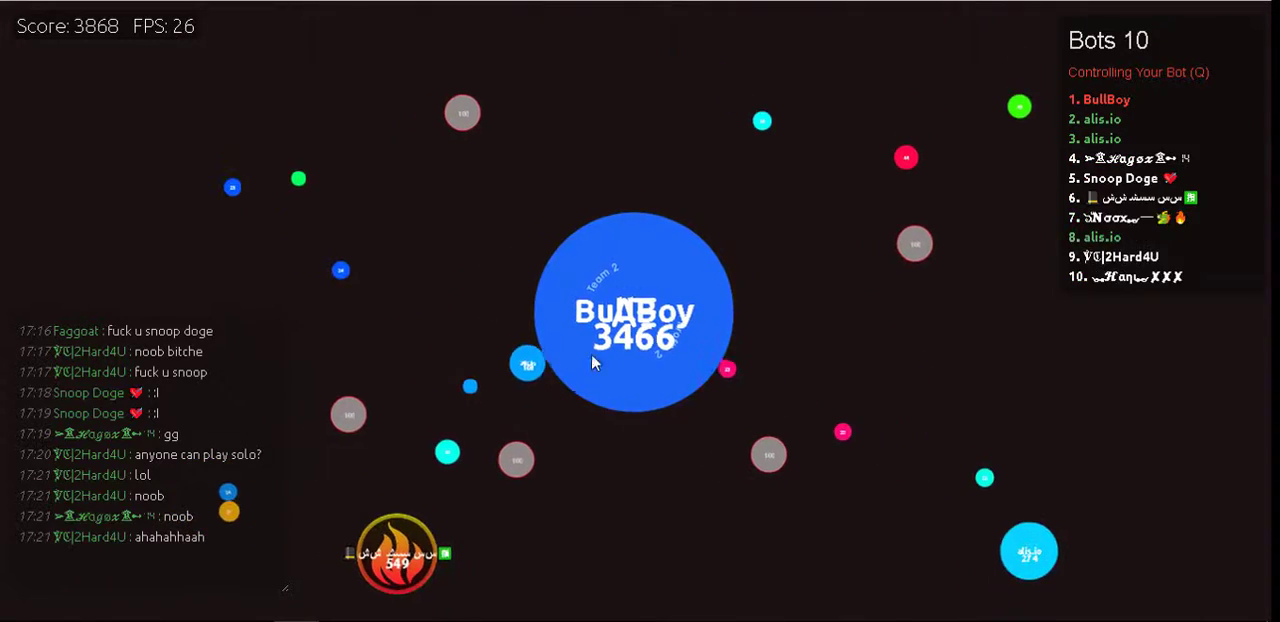
key(q)
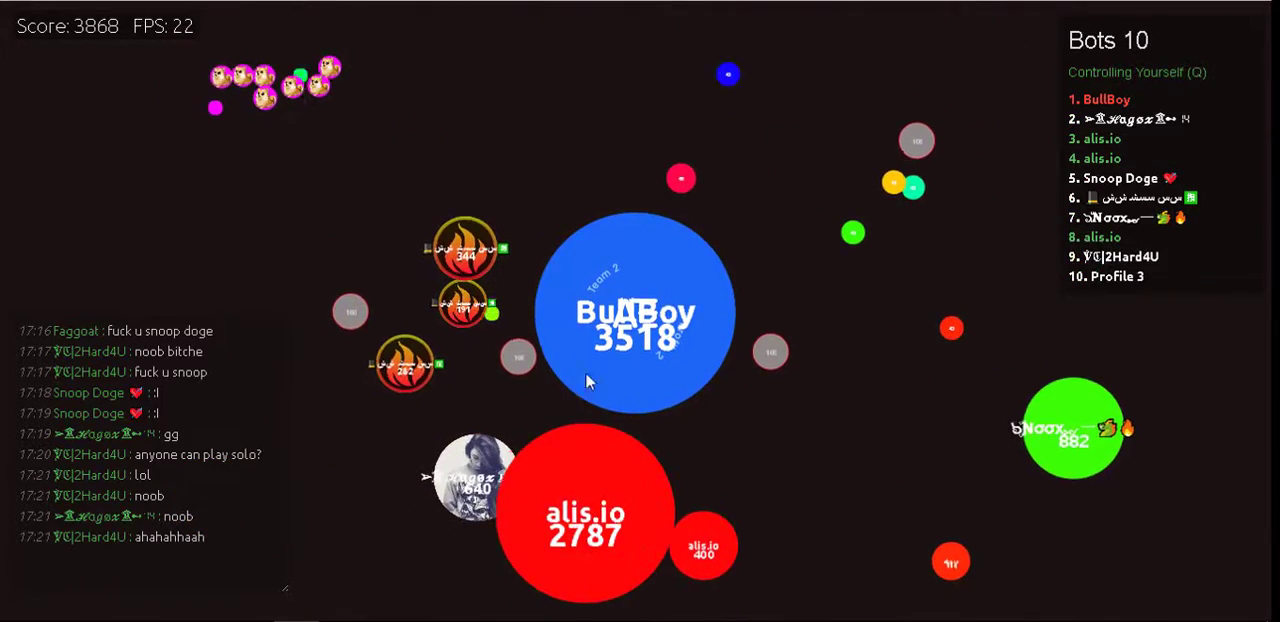
key(Space)
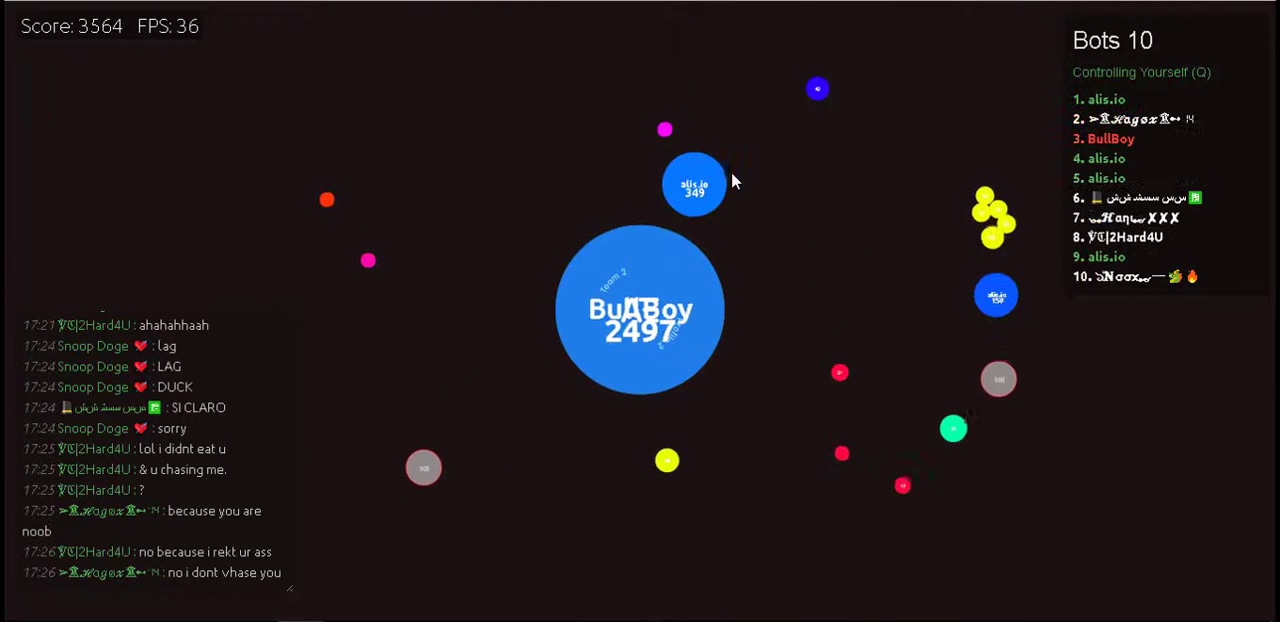
Step: Switch control modes while growing to second place, ending on 'Controlling Your Bot'
key(q)
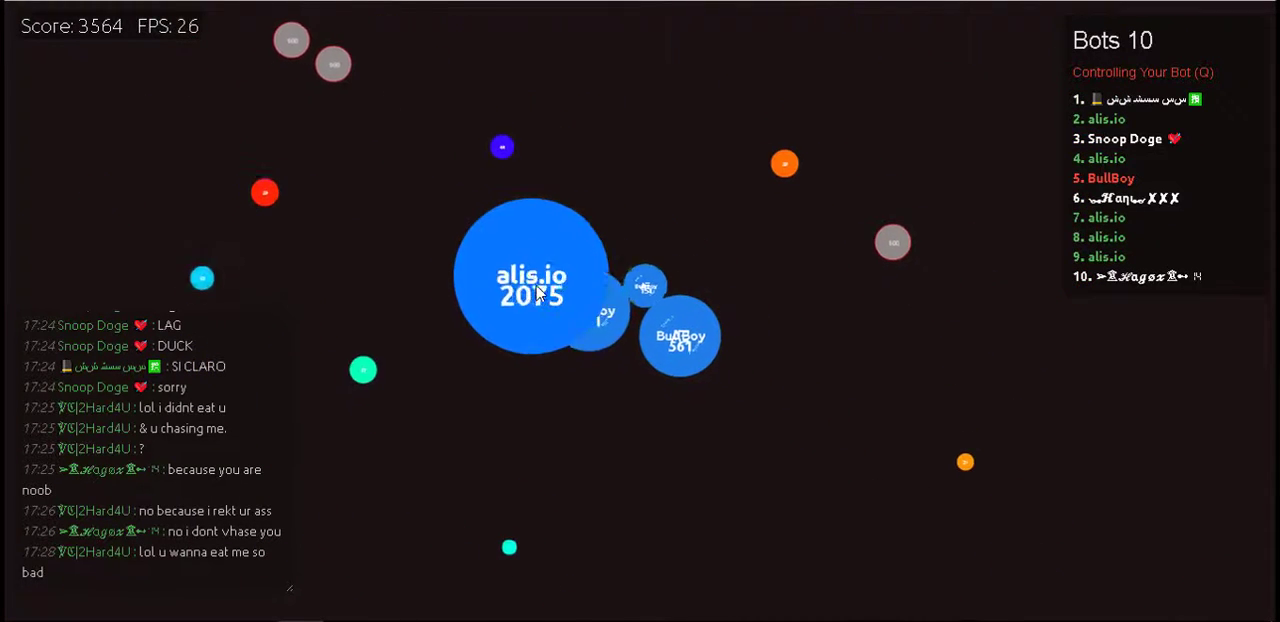
key(space)
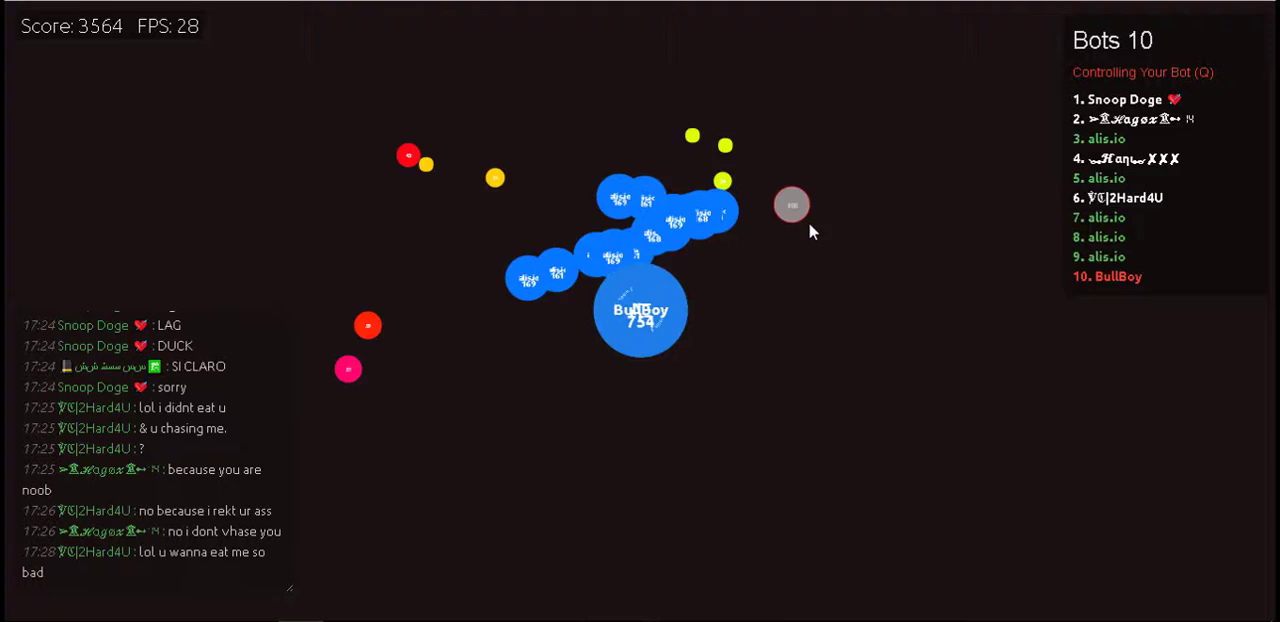
key(q)
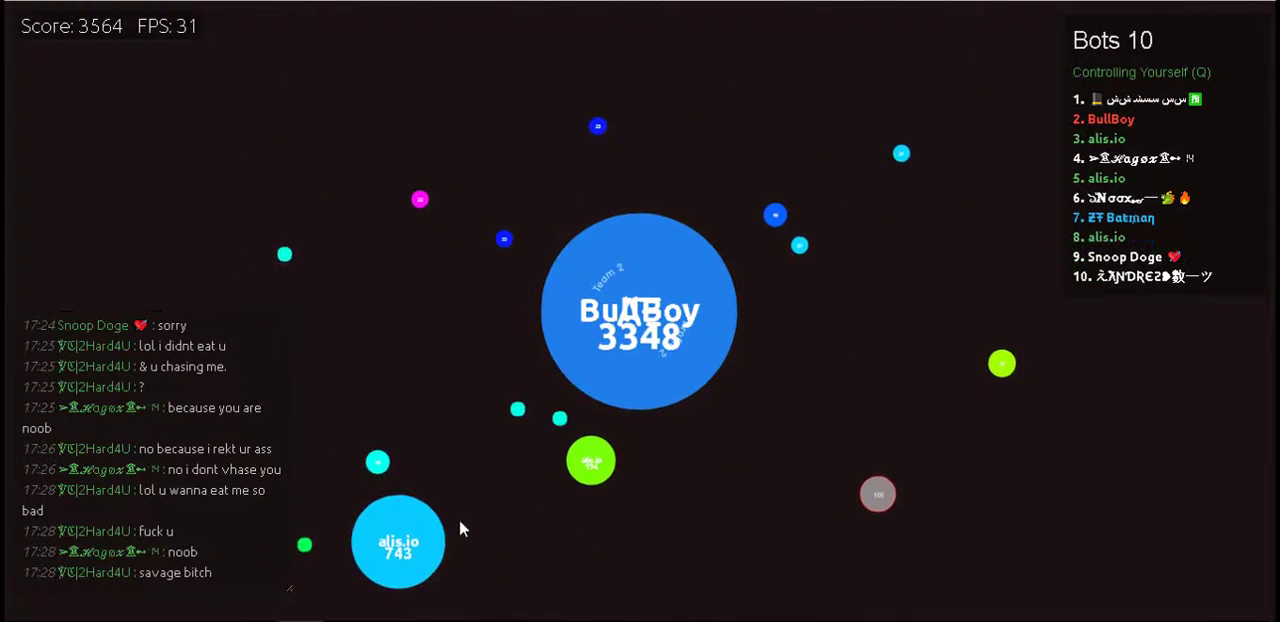
key(q)
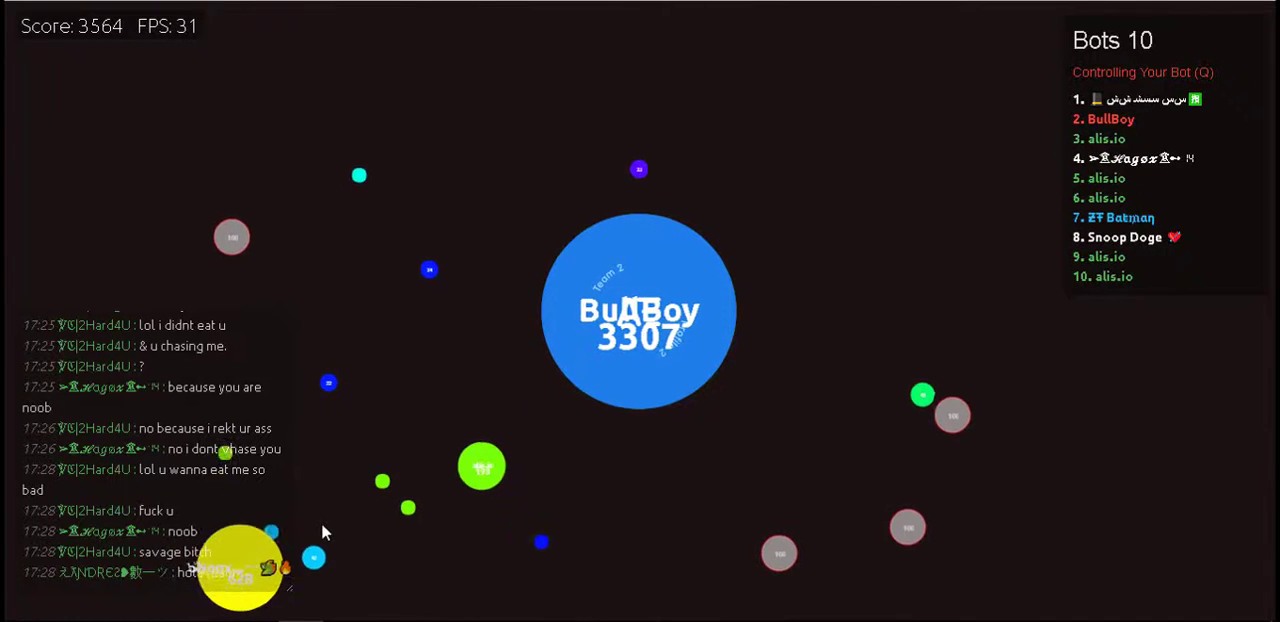